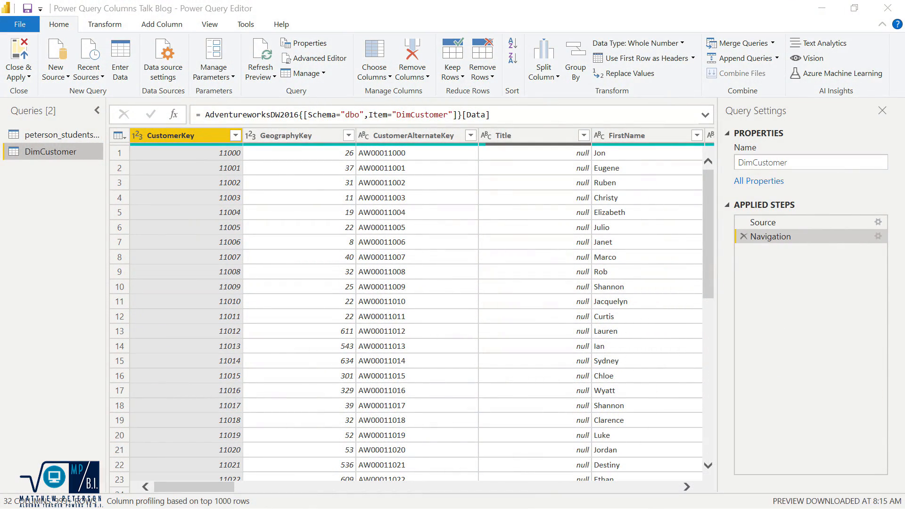
pyautogui.moveTo(134, 241)
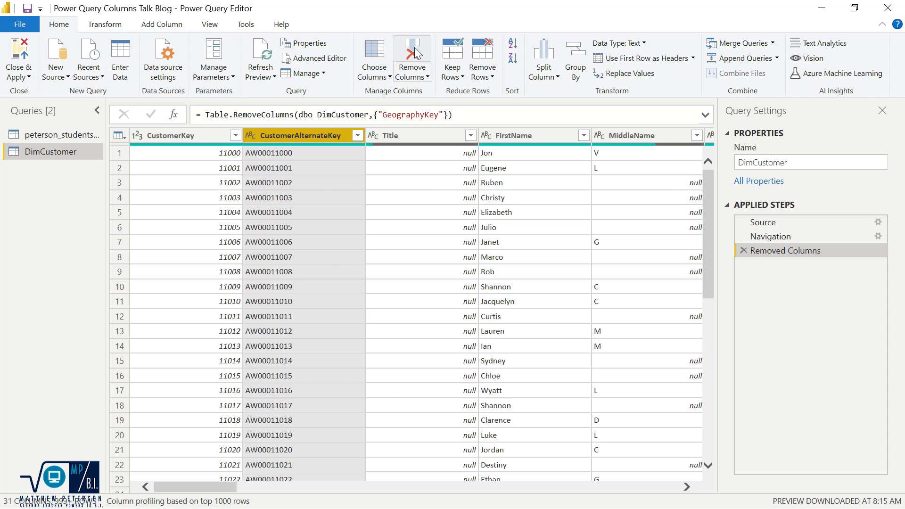
pyautogui.moveTo(786, 250)
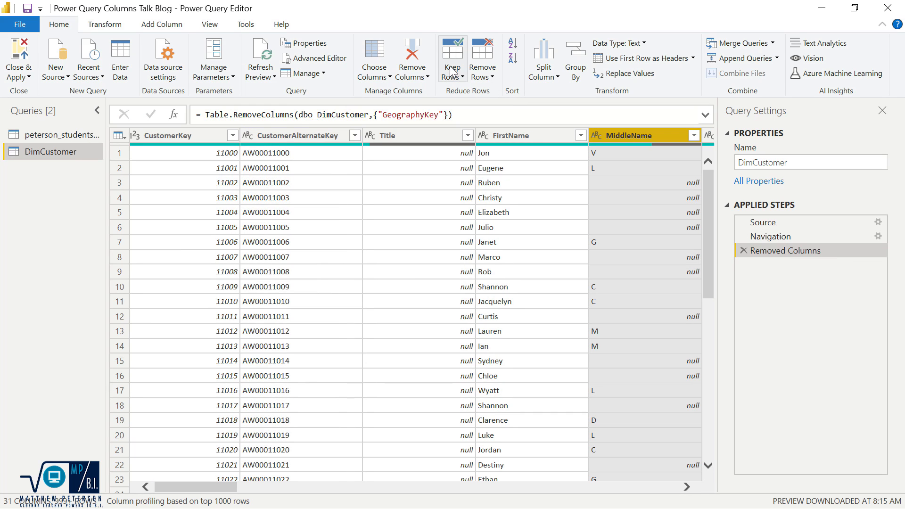
# Step: Remove the MiddleName column from DimCustomer after GeographyKey
pyautogui.click(412, 52)
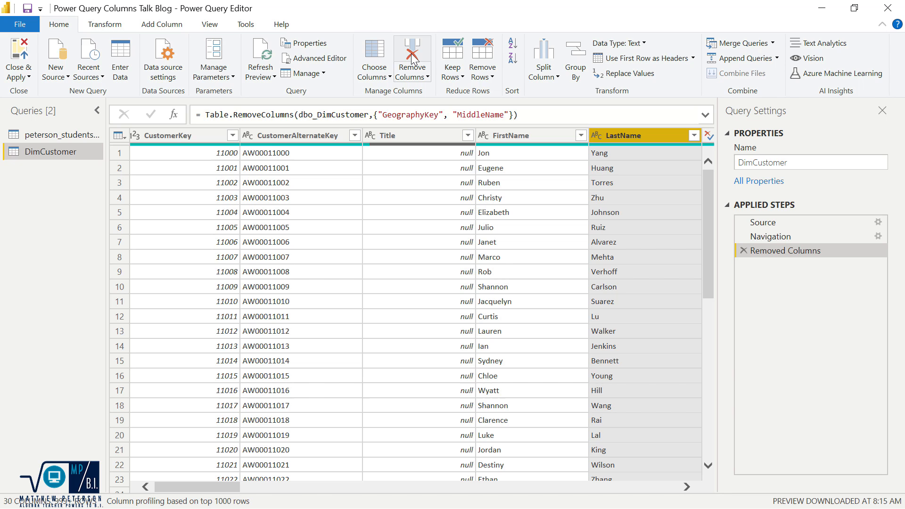
pyautogui.moveTo(222, 492)
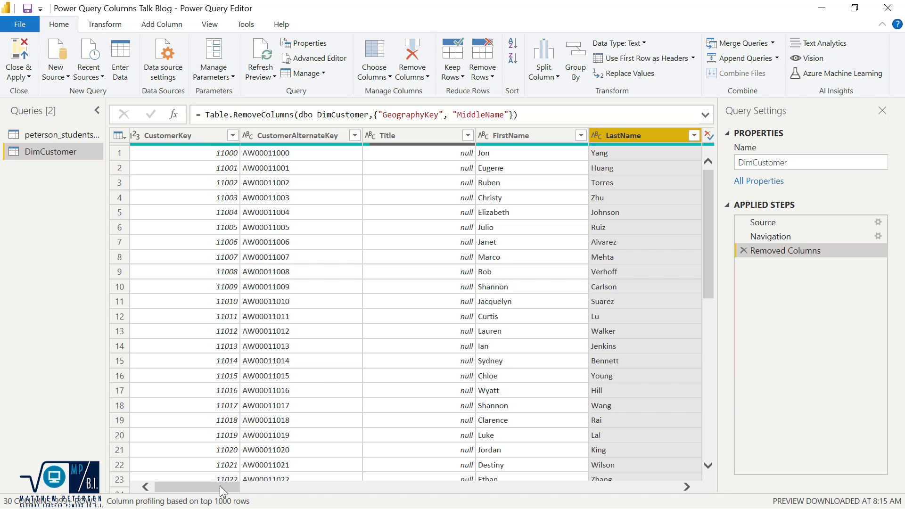
pyautogui.hscroll(3)
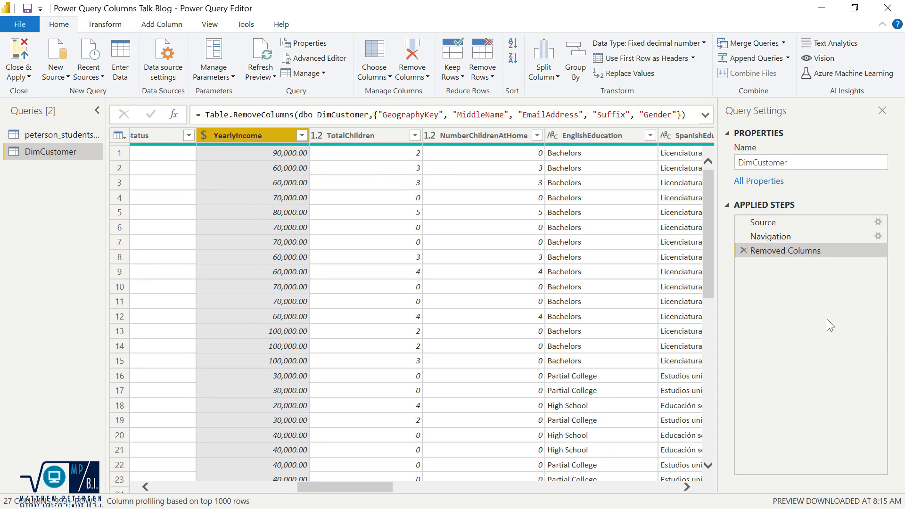
pyautogui.moveTo(800, 260)
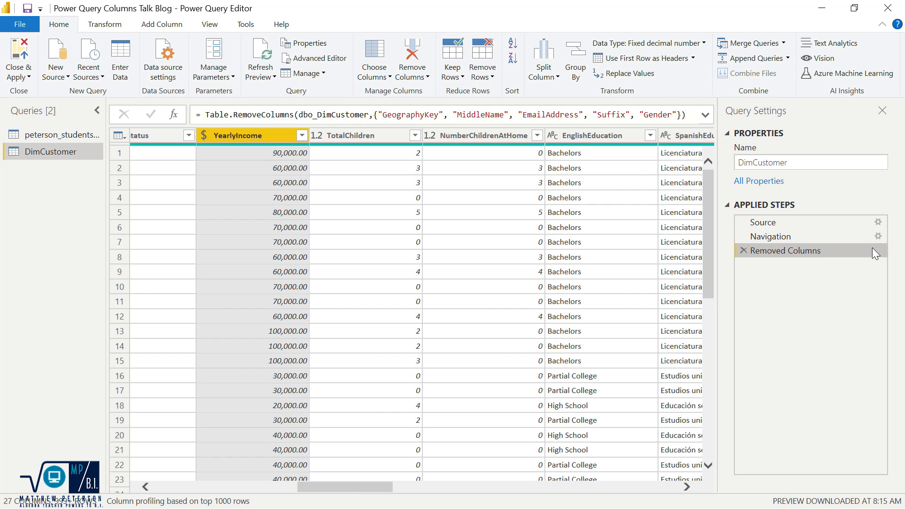
pyautogui.moveTo(305, 73)
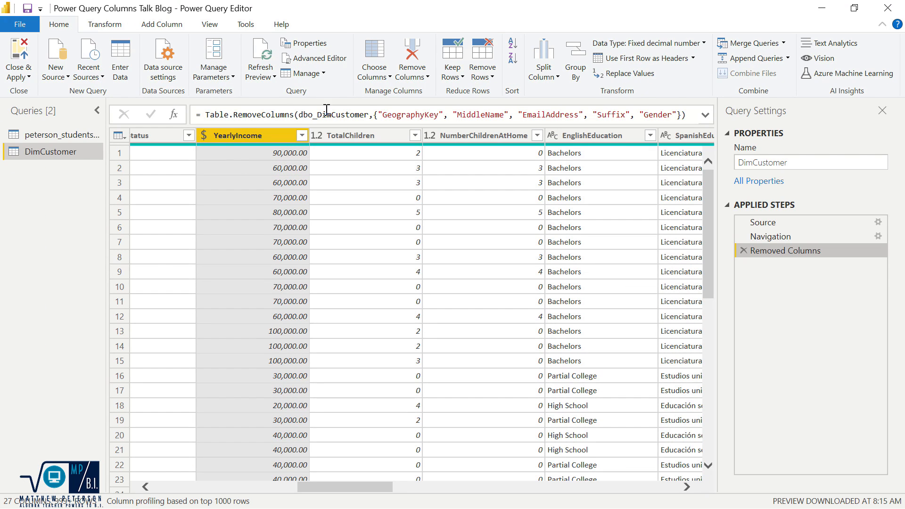
pyautogui.moveTo(616, 114)
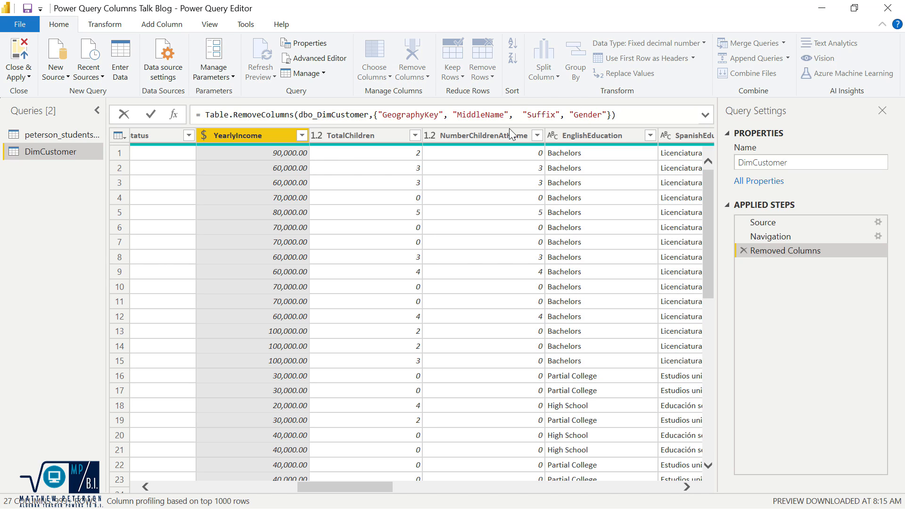
pyautogui.moveTo(652, 179)
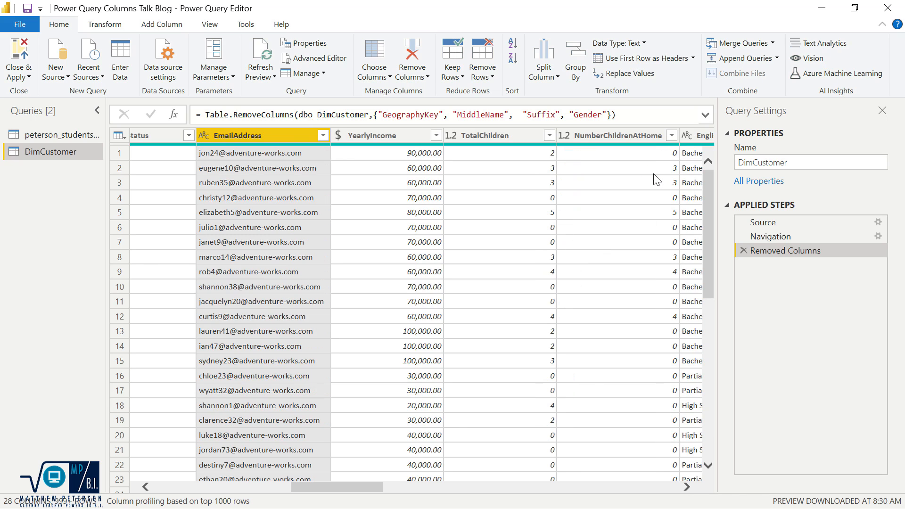
pyautogui.moveTo(272, 289)
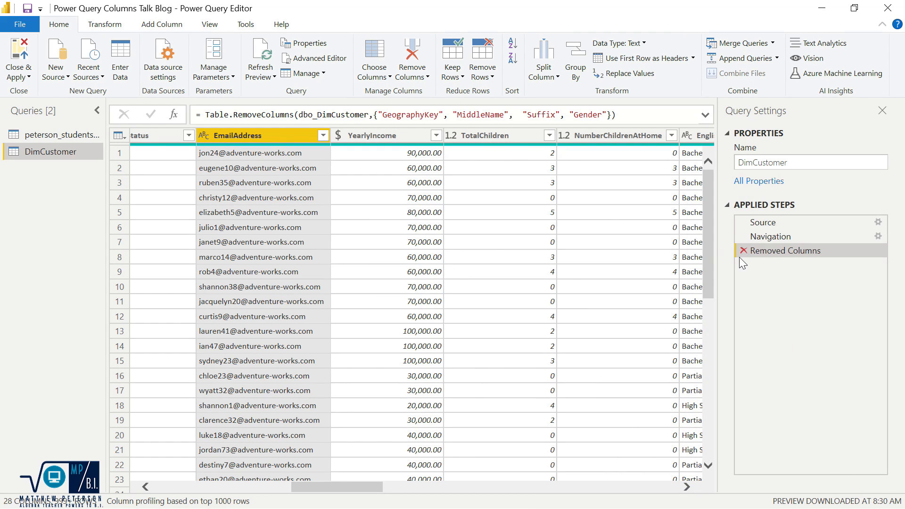
# Step: Delete the Removed Columns step and keep chosen columns, unchecking Title, LastName, Gender and EmailAddress
pyautogui.click(745, 250)
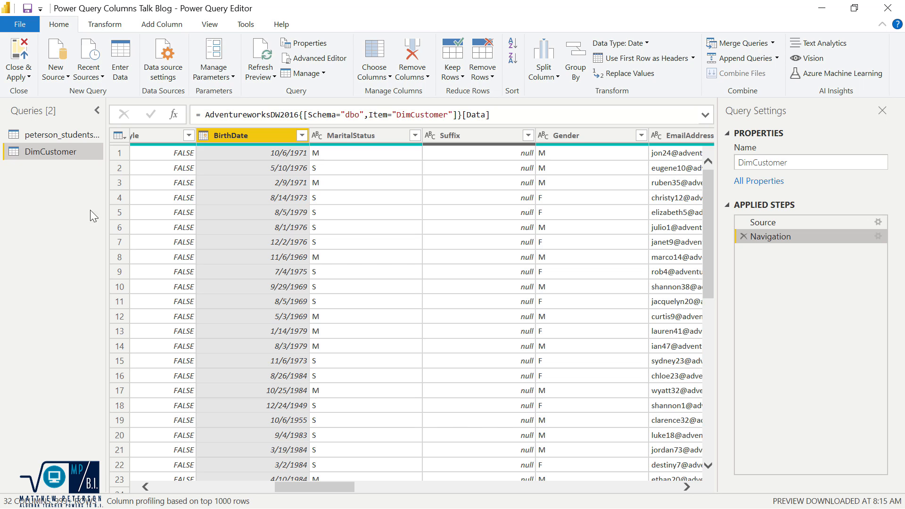
pyautogui.moveTo(374, 54)
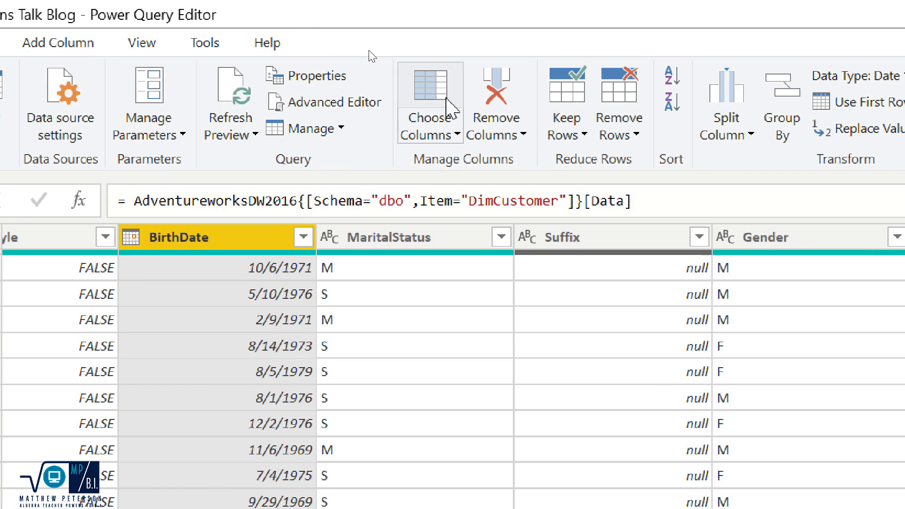
pyautogui.click(422, 104)
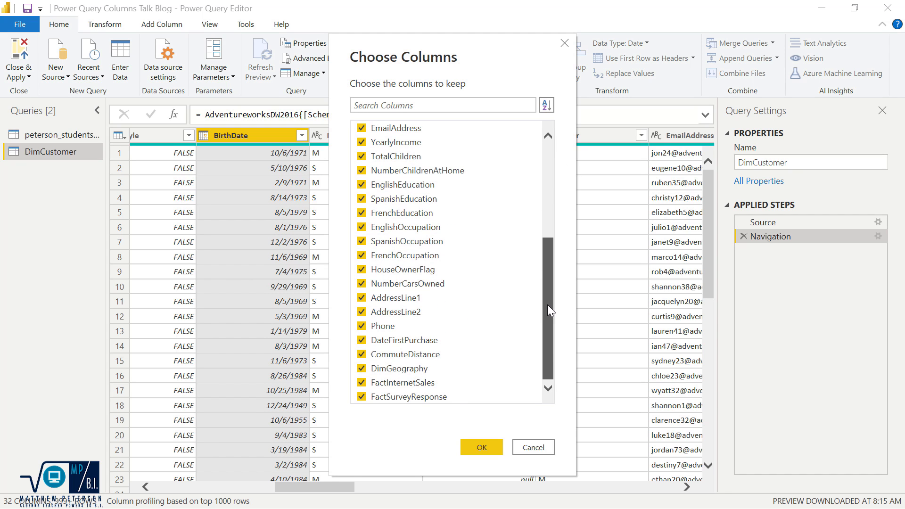
pyautogui.scroll(3)
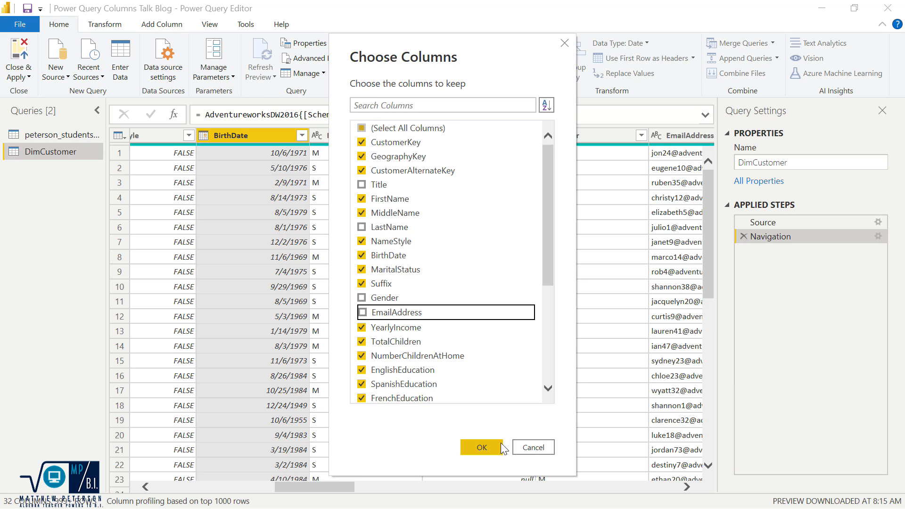
pyautogui.click(481, 447)
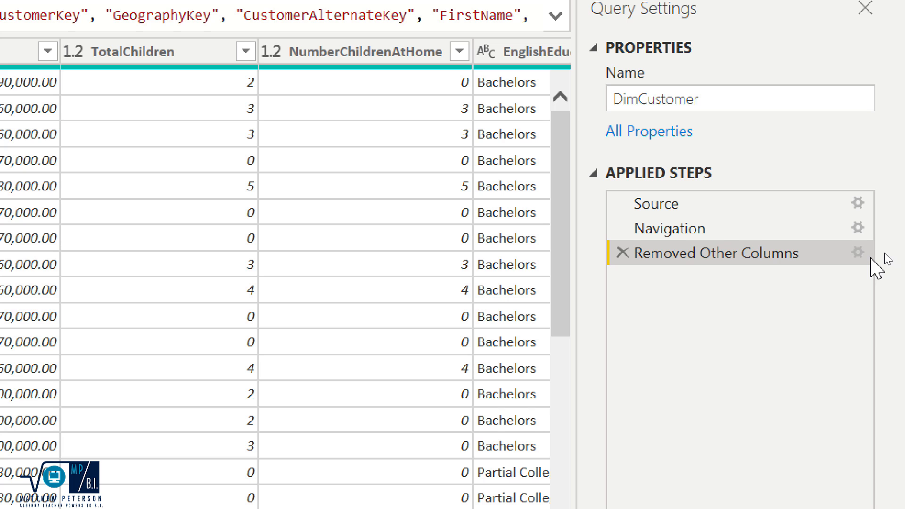
pyautogui.moveTo(875, 266)
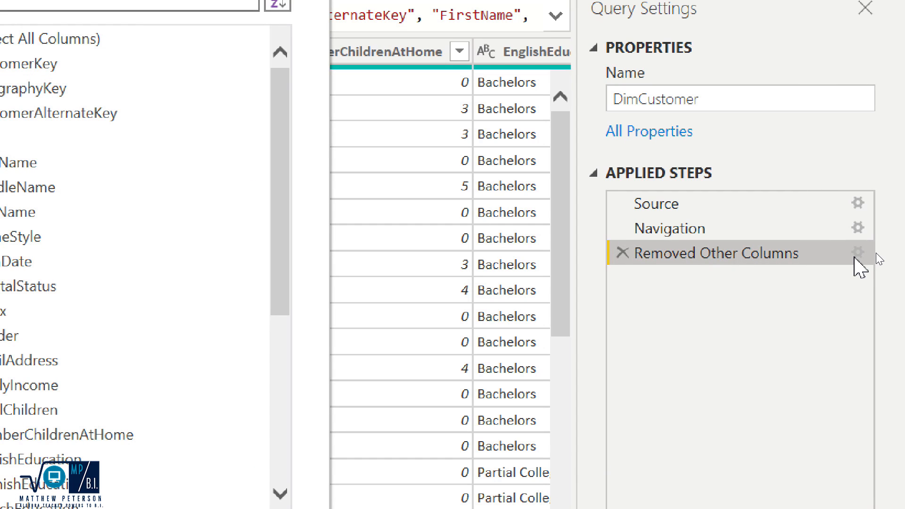
# Step: Reopen the Removed Other Columns choices via the gear icon and check EmailAddress to keep
pyautogui.click(858, 251)
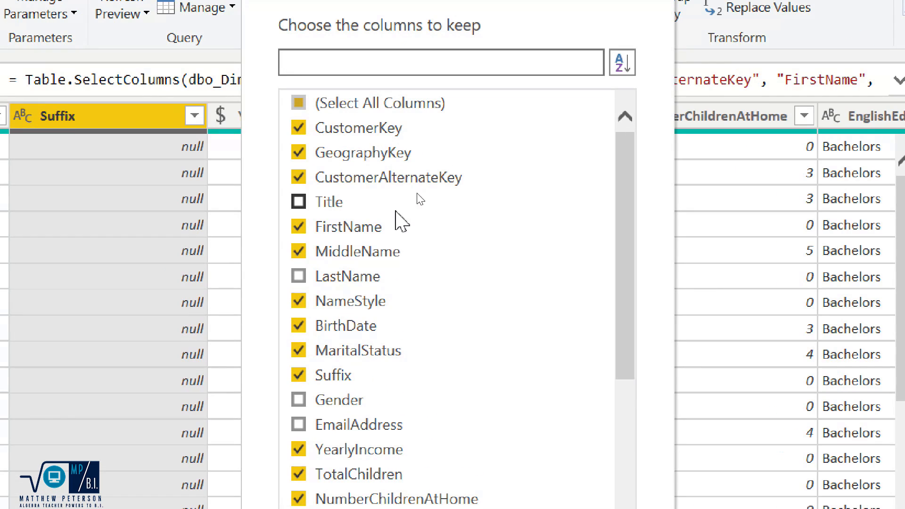
pyautogui.scroll(-3)
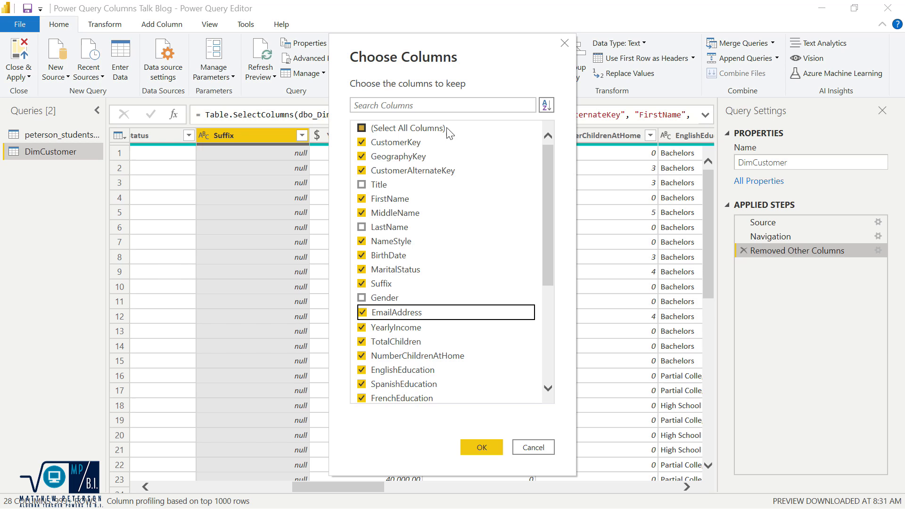
pyautogui.click(443, 105)
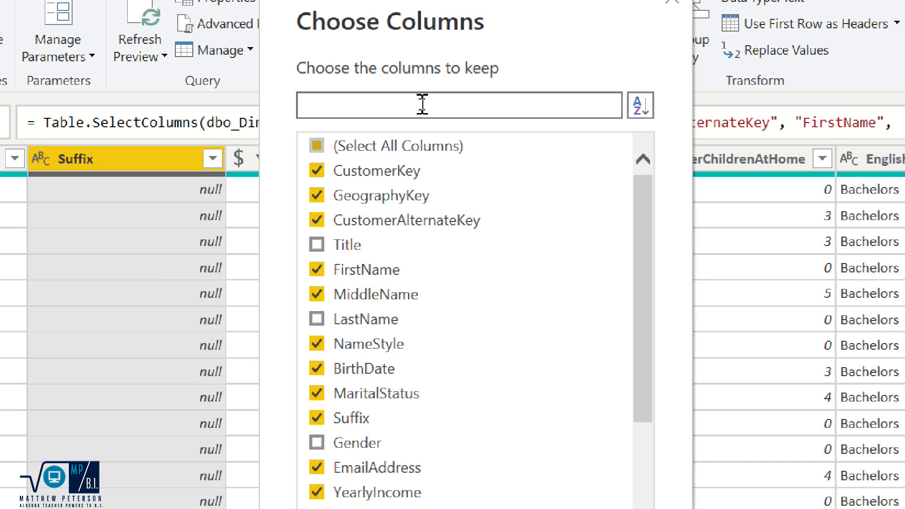
# Step: Search 'education', uncheck all three education columns and confirm, leaving 26 columns
pyautogui.write('educatio')
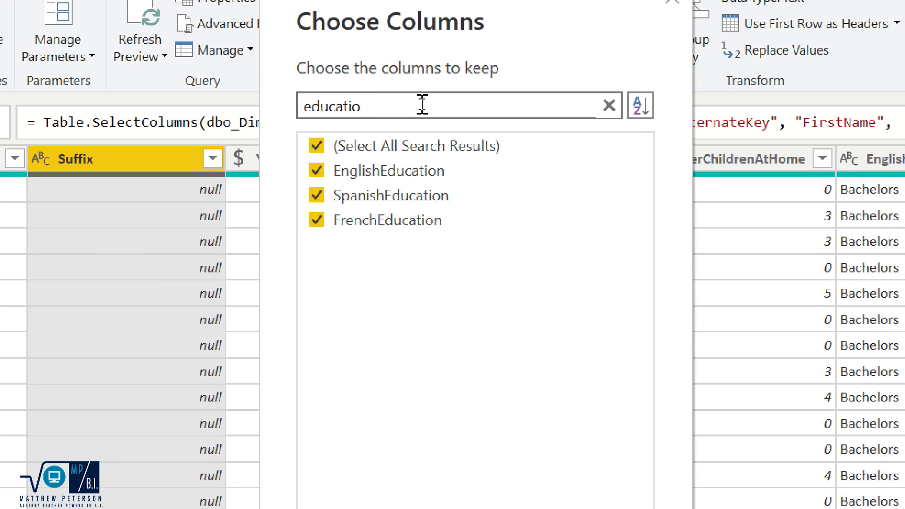
pyautogui.click(317, 171)
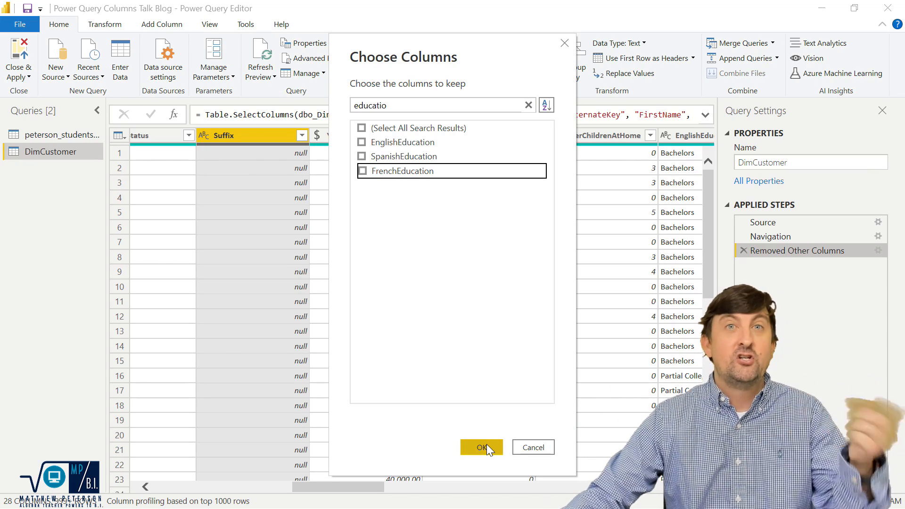
pyautogui.click(482, 447)
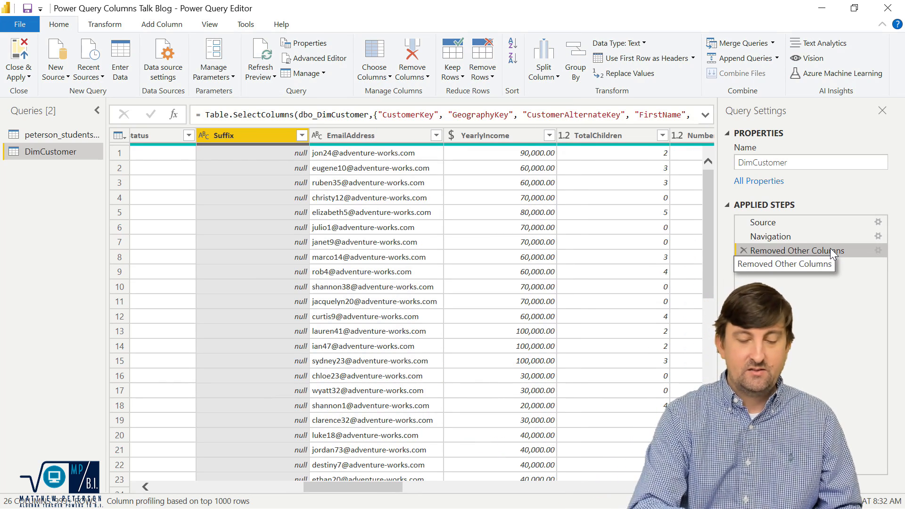
pyautogui.moveTo(193, 166)
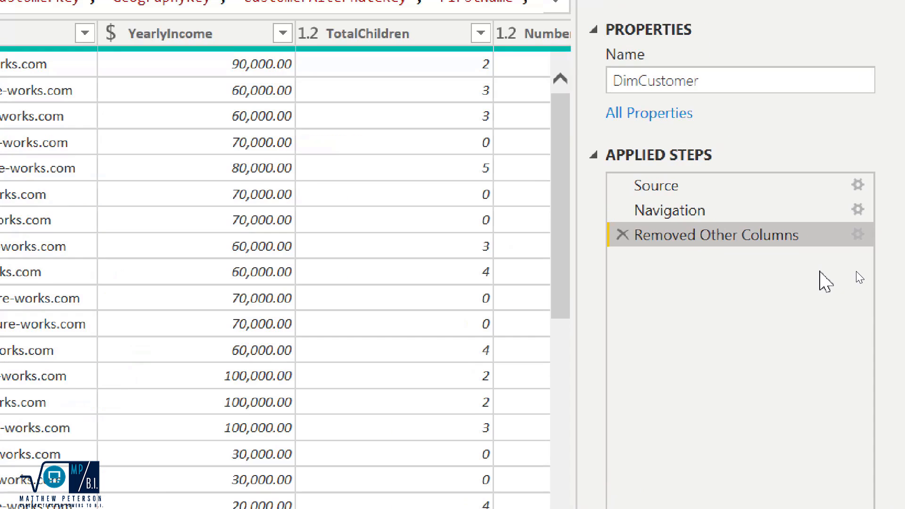
# Step: Rename the step to 'Removed Other Columns (ColumnNames)'
pyautogui.scroll(-3)
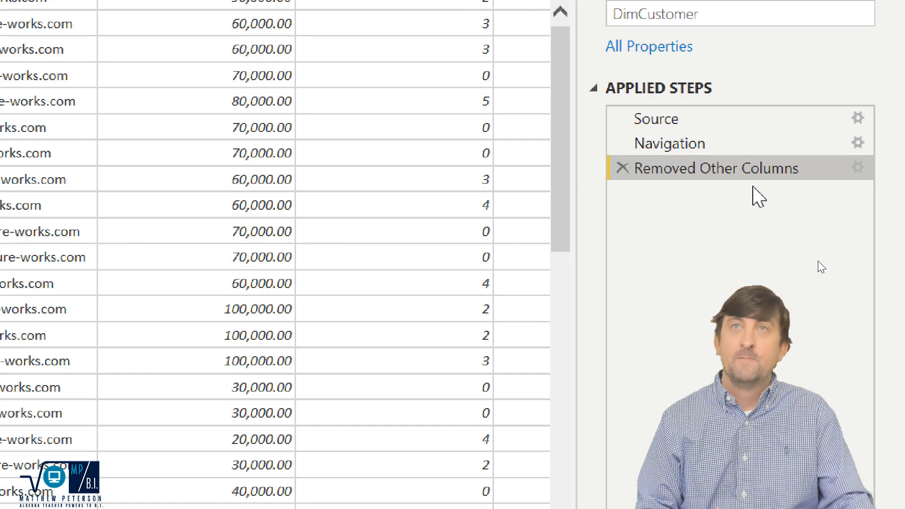
pyautogui.moveTo(752, 182)
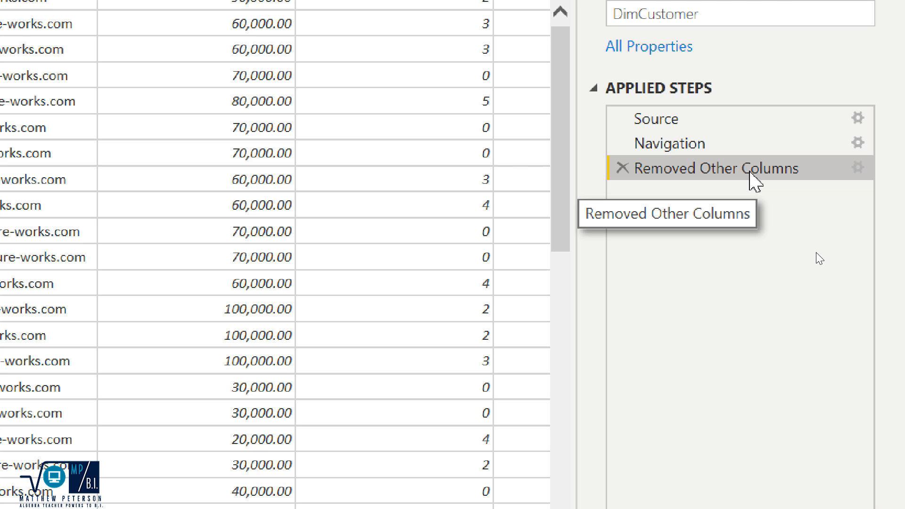
pyautogui.rightClick(739, 168)
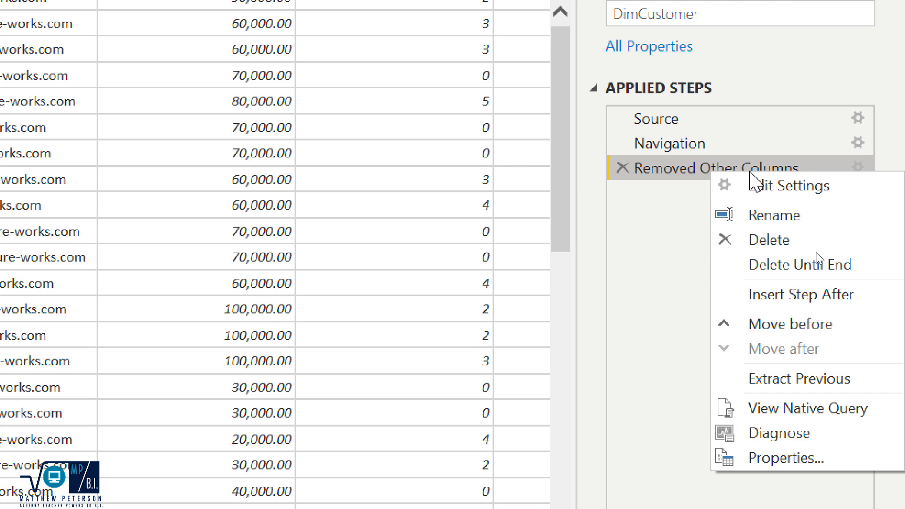
pyautogui.click(774, 215)
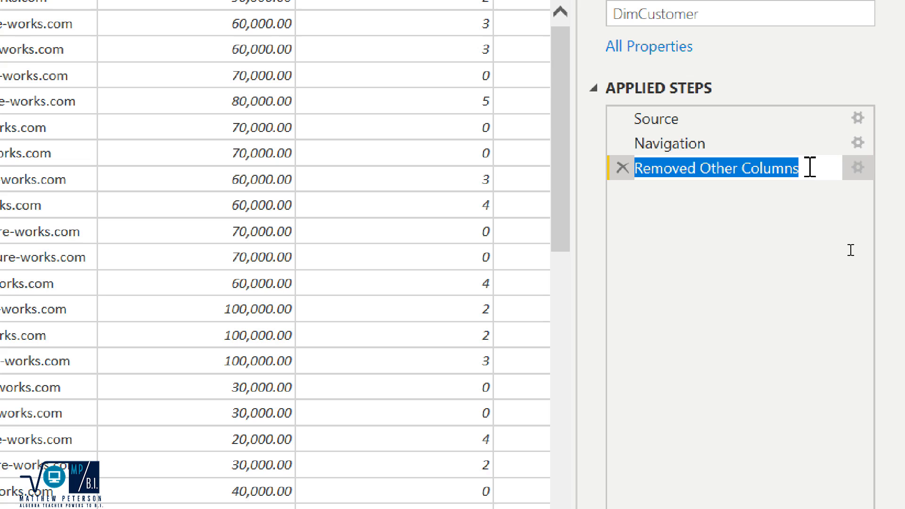
pyautogui.click(797, 167)
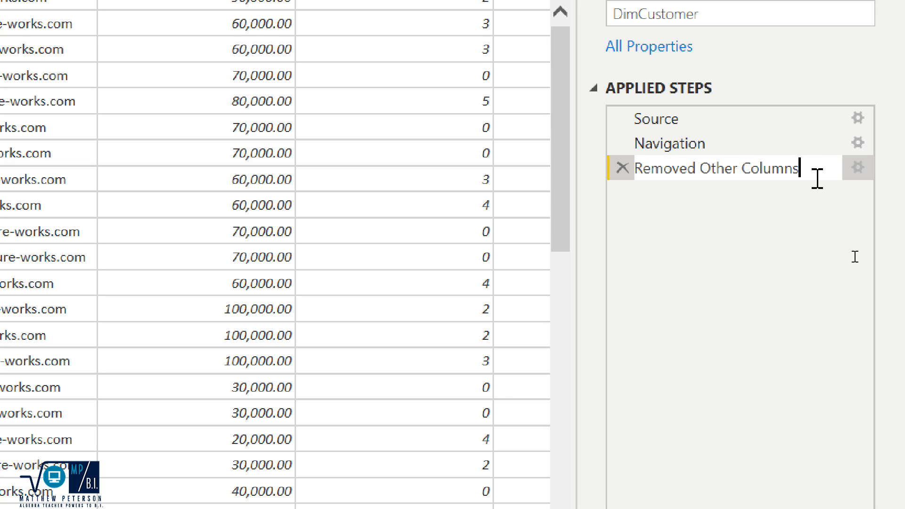
pyautogui.write('(Colum')
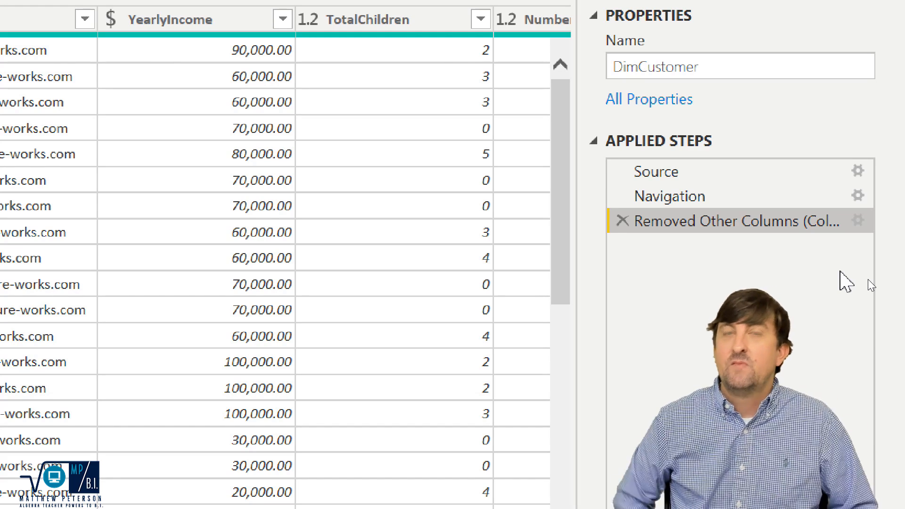
pyautogui.moveTo(832, 231)
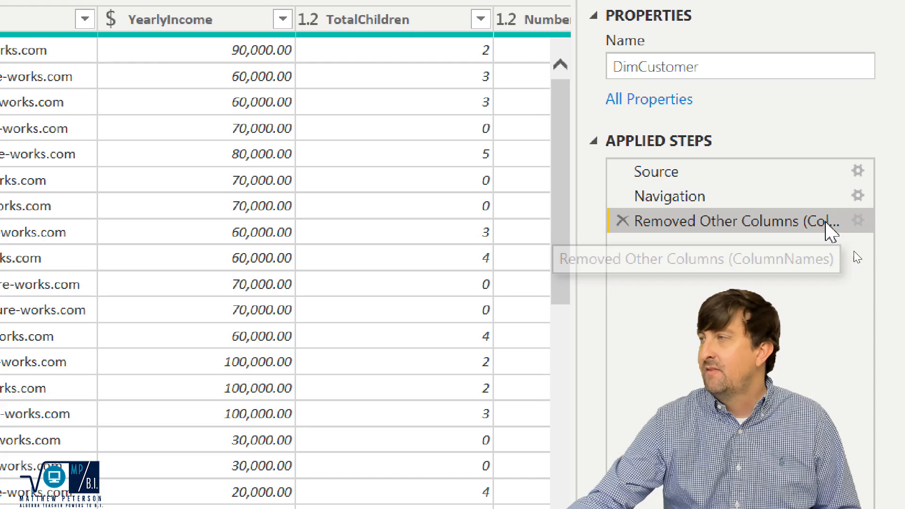
pyautogui.rightClick(739, 220)
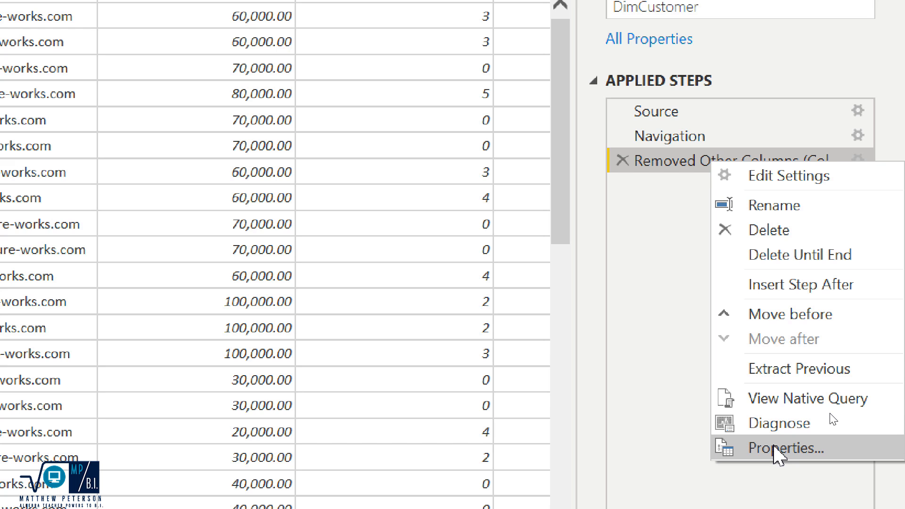
# Step: Set the step description to 'Add in a great description of what was going on' in Step Properties
pyautogui.click(781, 448)
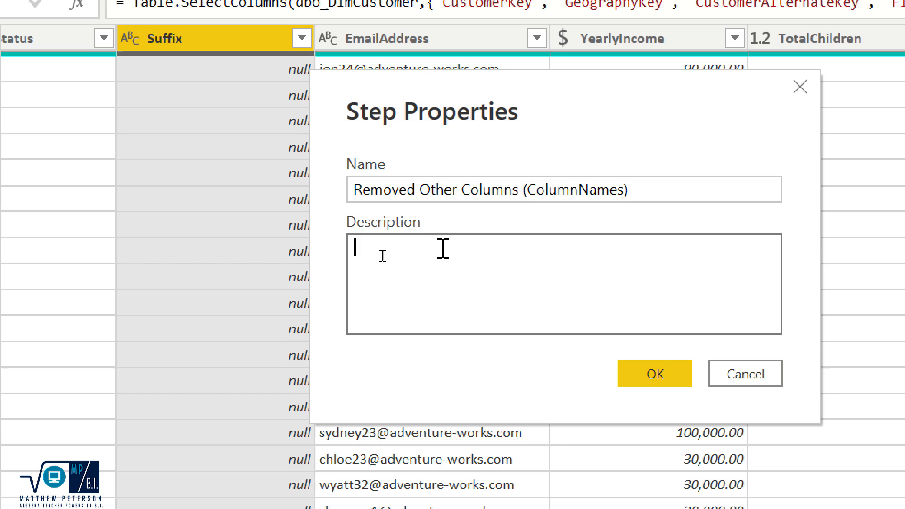
pyautogui.write('Add in a')
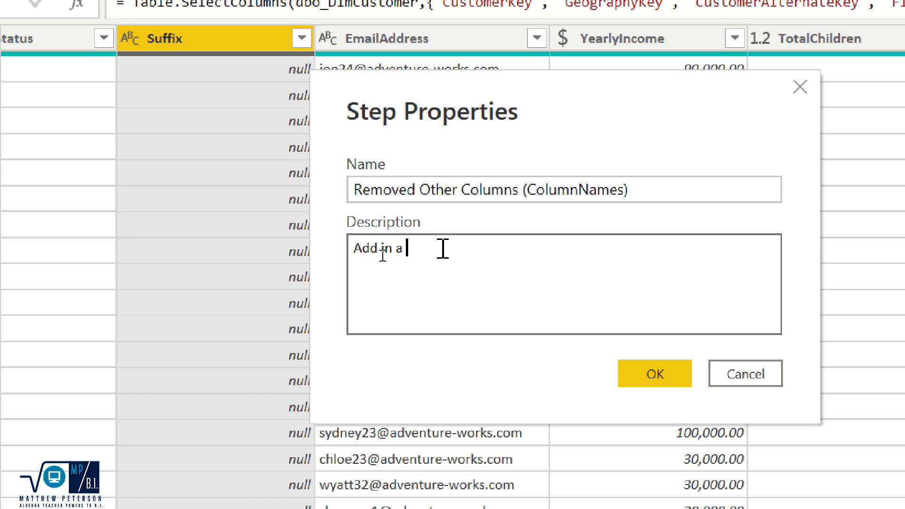
pyautogui.write('great descripi')
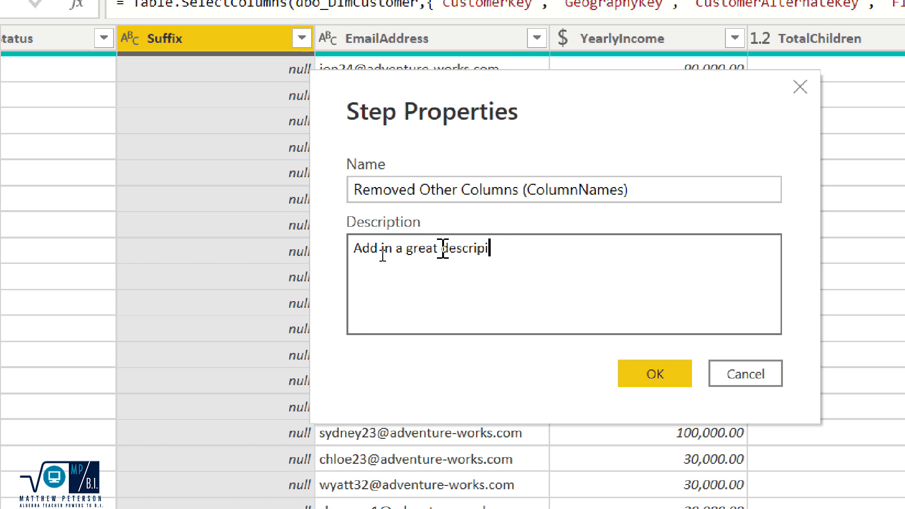
pyautogui.write('ion of what was')
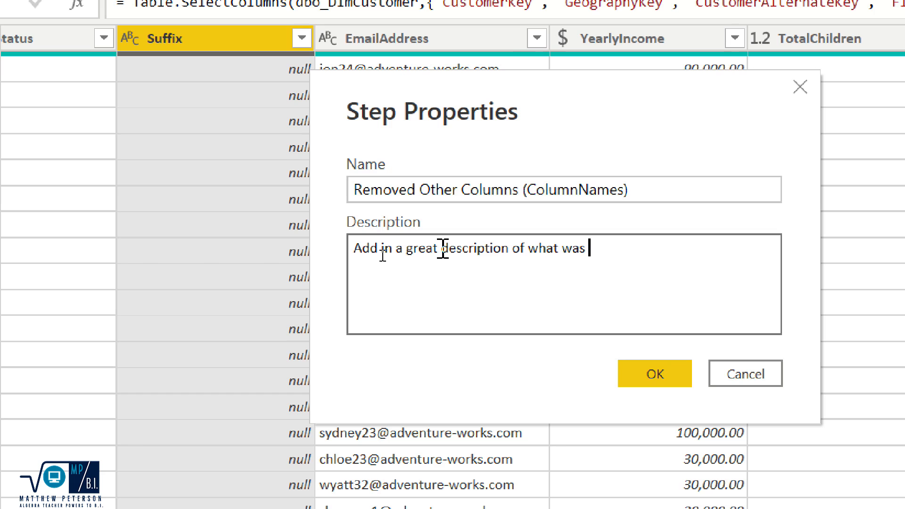
pyautogui.write('goin')
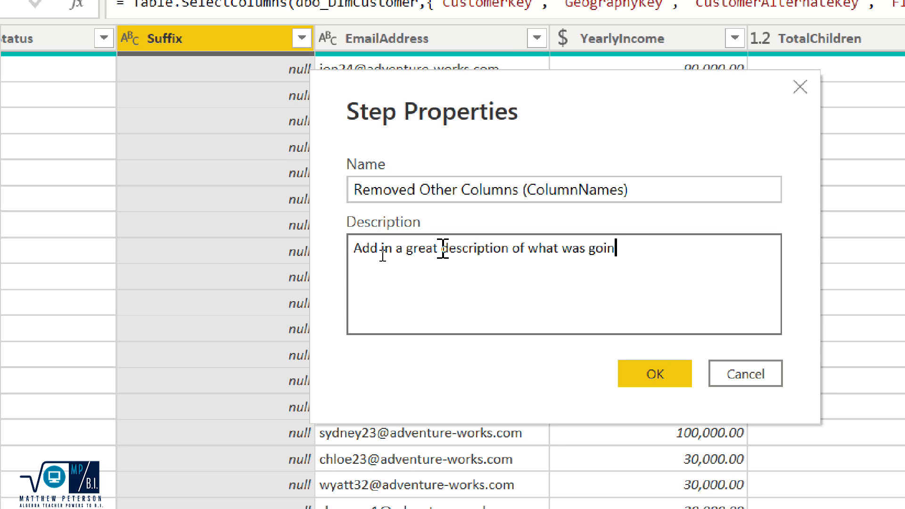
pyautogui.write('g on')
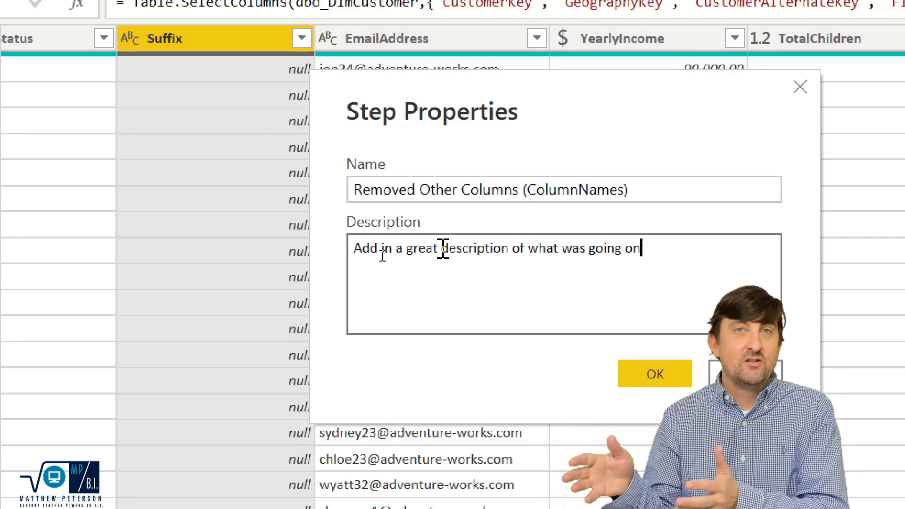
pyautogui.moveTo(620, 372)
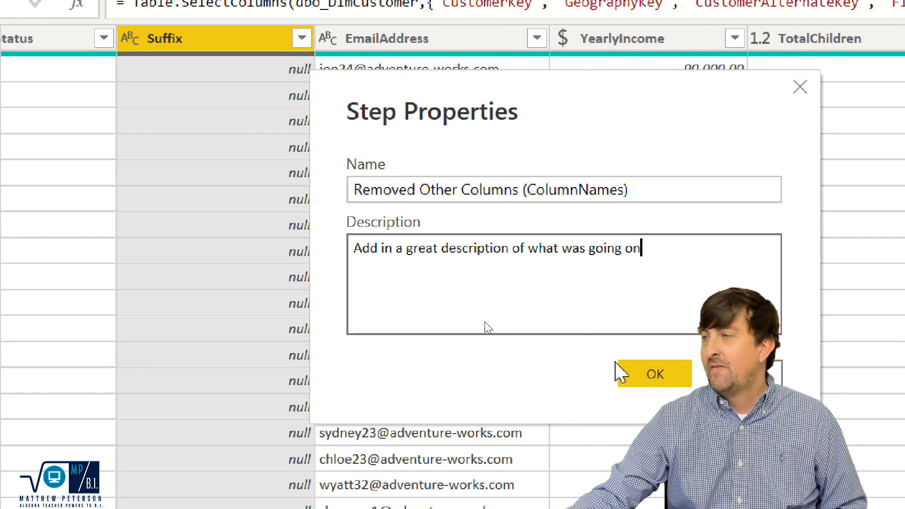
pyautogui.click(655, 374)
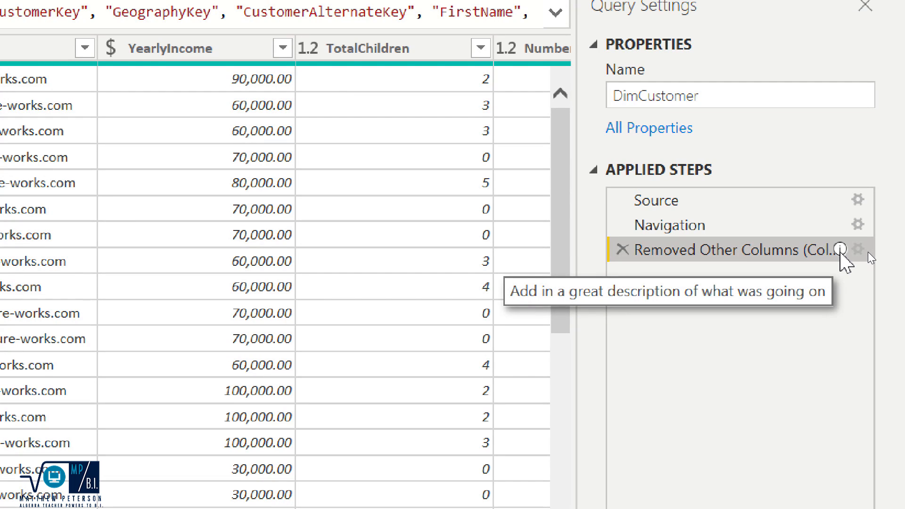
pyautogui.moveTo(784, 274)
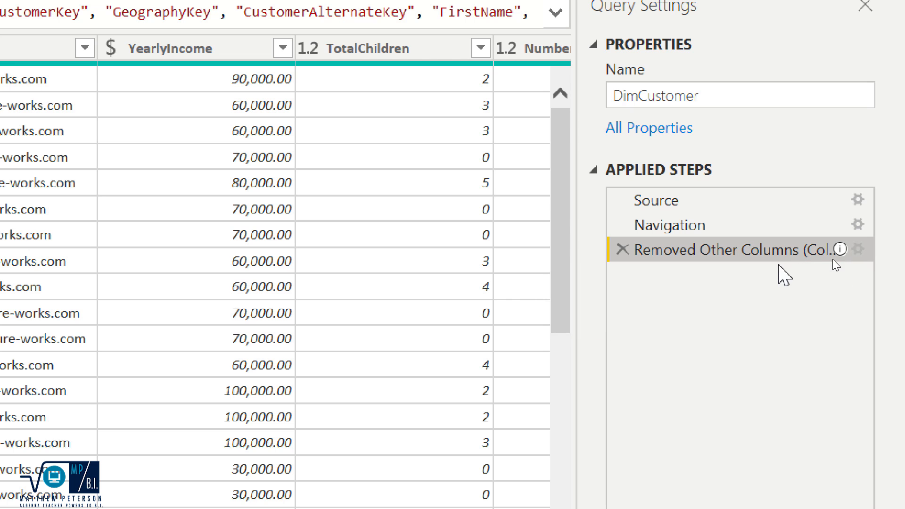
# Step: Reopen Step Properties of 'Removed Other Columns (ColumnNames)' to verify the saved description
pyautogui.rightClick(727, 249)
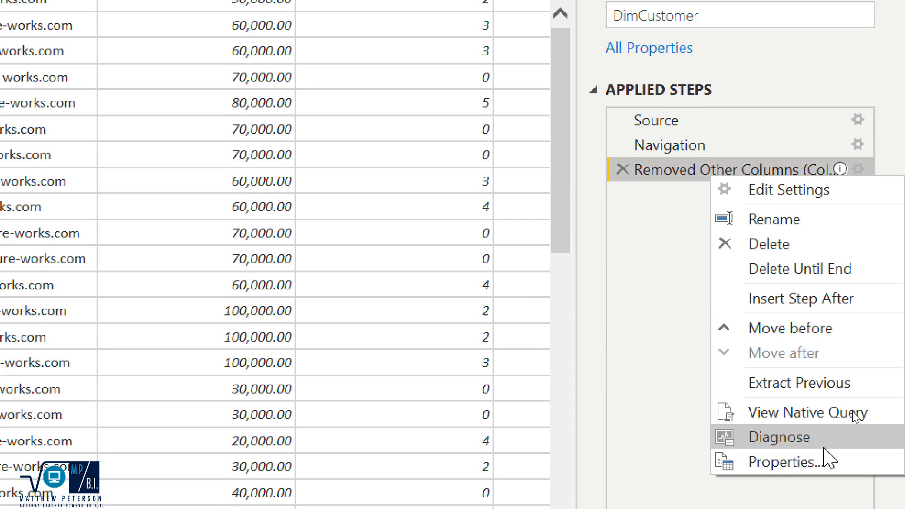
pyautogui.click(787, 462)
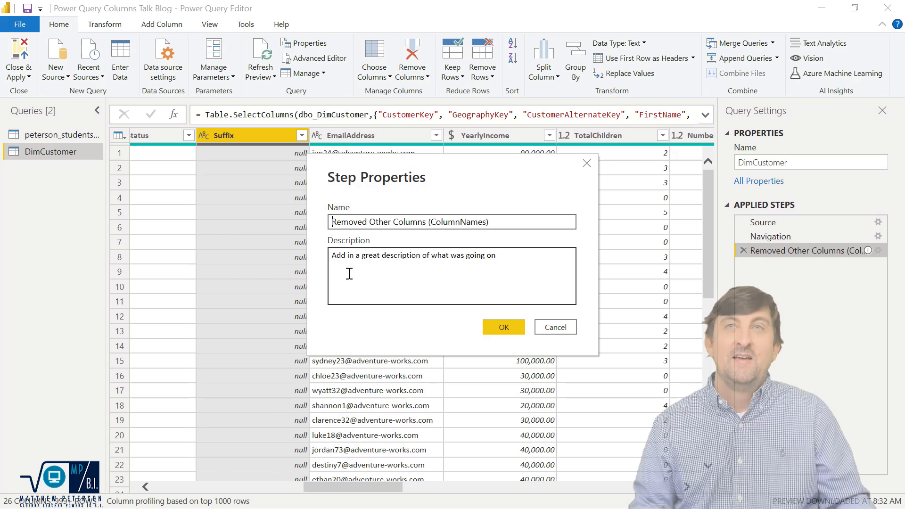
pyautogui.moveTo(553, 328)
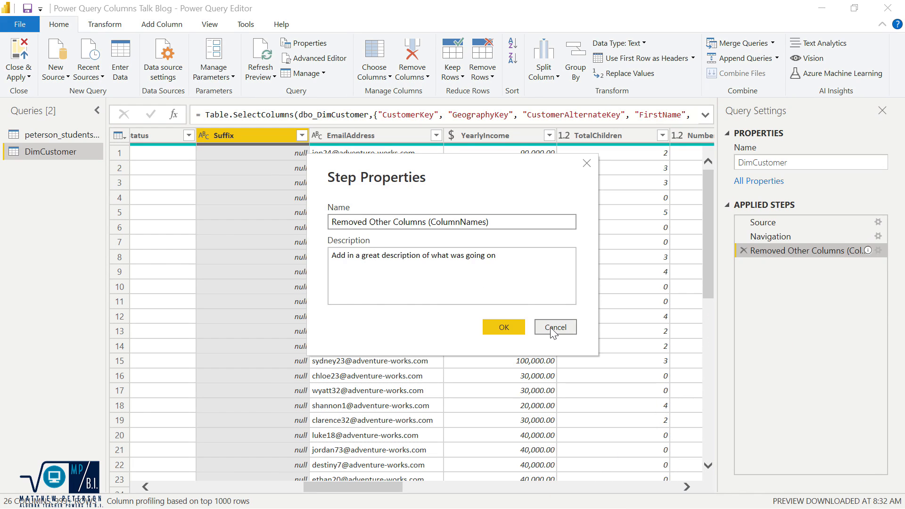
# Step: Cancel Step Properties and switch to the peterson_studentscorelog query
pyautogui.click(555, 327)
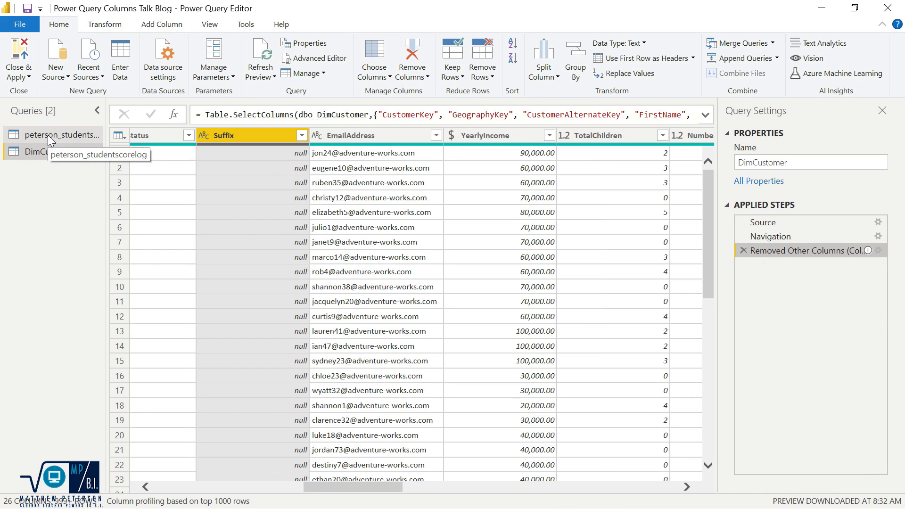
pyautogui.click(54, 135)
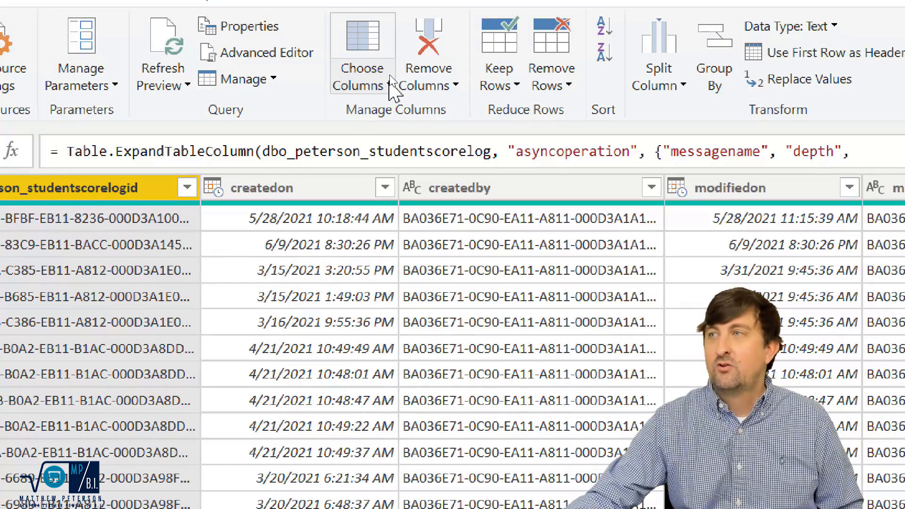
# Step: Use Go to Column filtered by 'asy' to jump to asyncoperation.statuscode
pyautogui.click(390, 86)
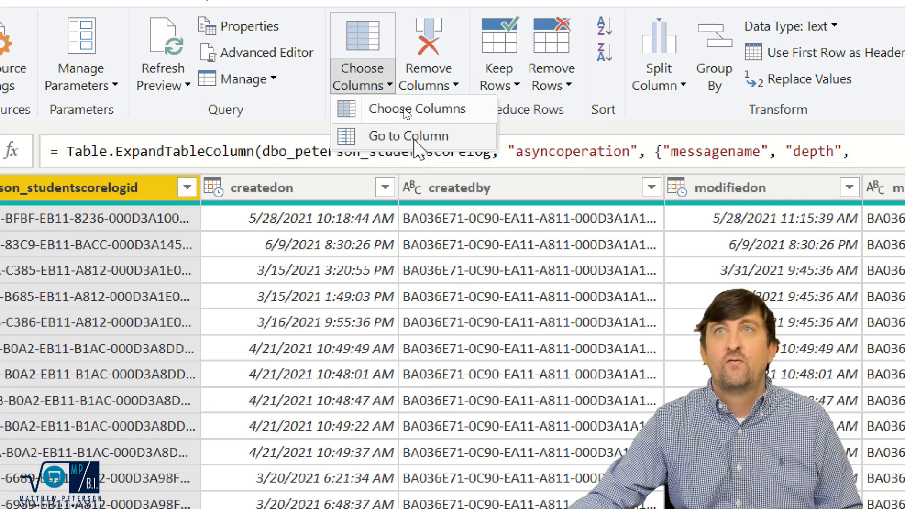
pyautogui.moveTo(421, 147)
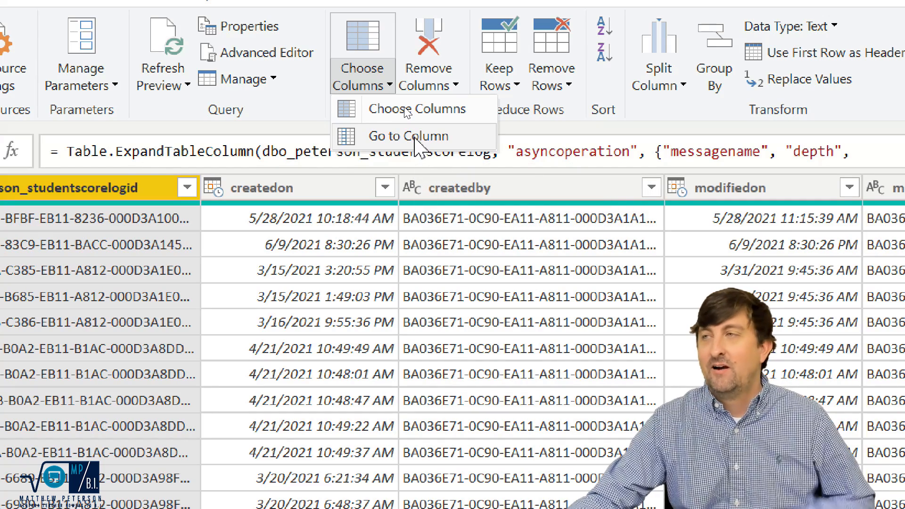
pyautogui.click(409, 135)
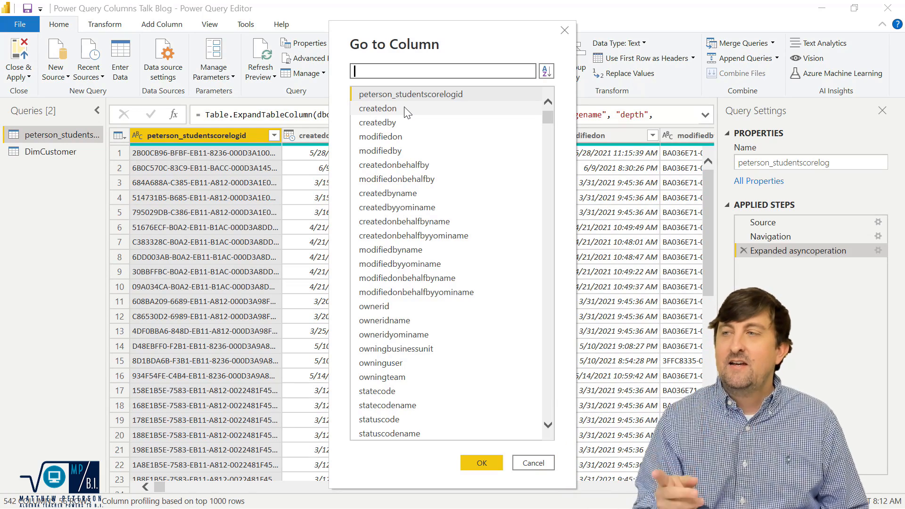
pyautogui.moveTo(380, 298)
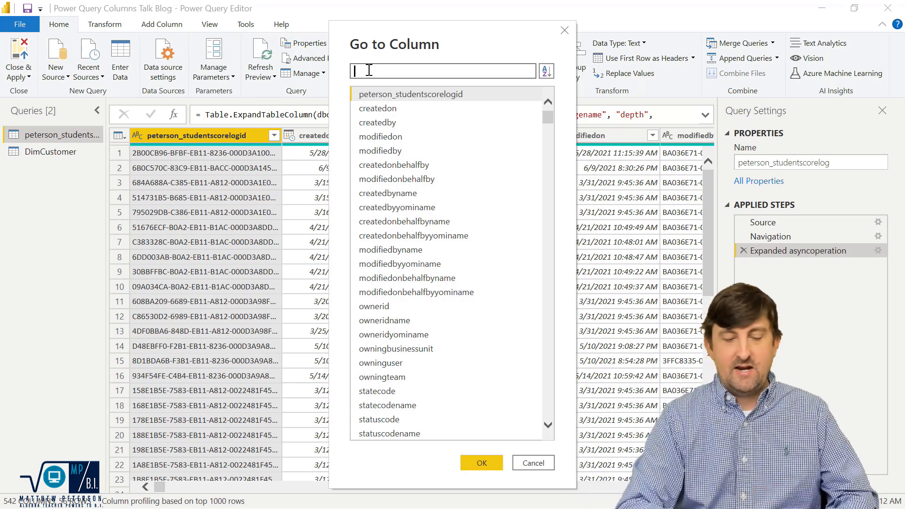
pyautogui.write('asy')
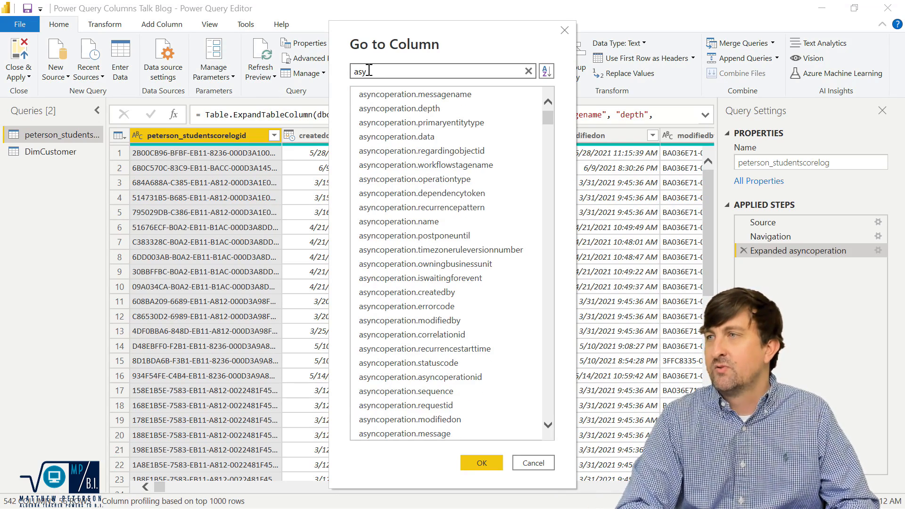
pyautogui.moveTo(416, 107)
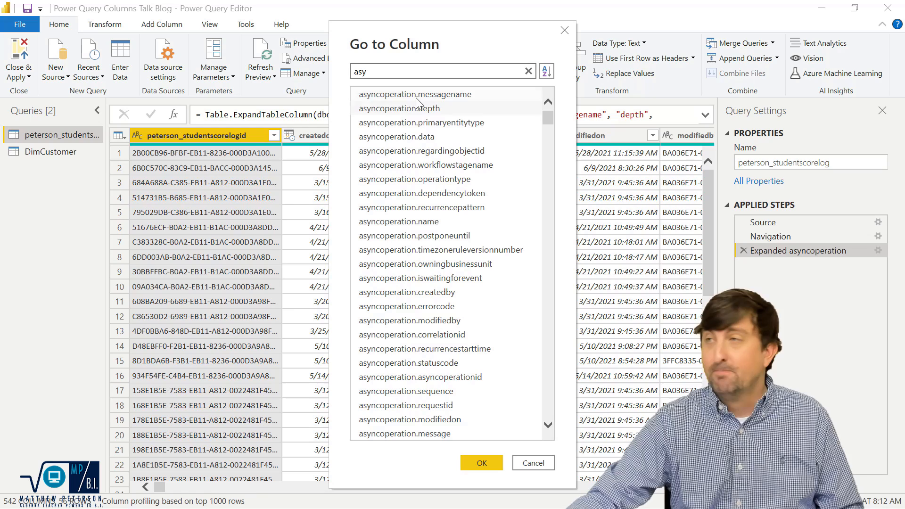
pyautogui.moveTo(375, 356)
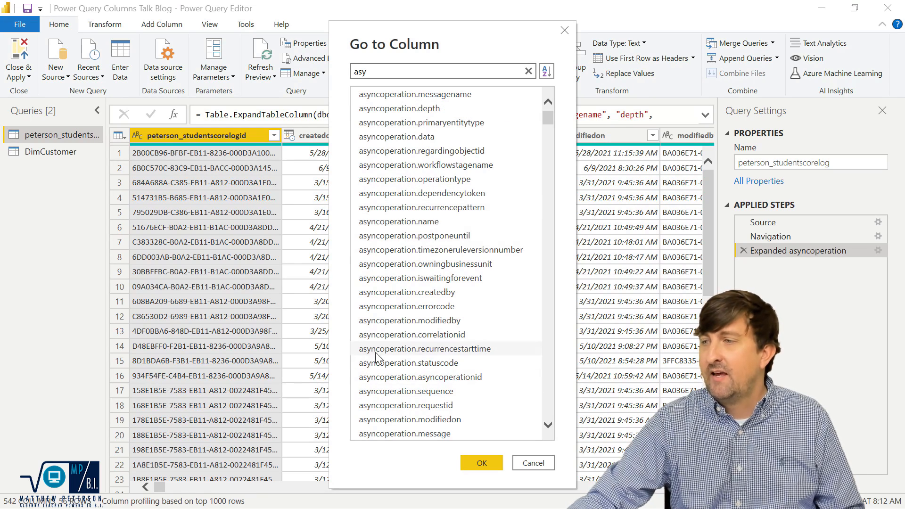
pyautogui.moveTo(408, 363)
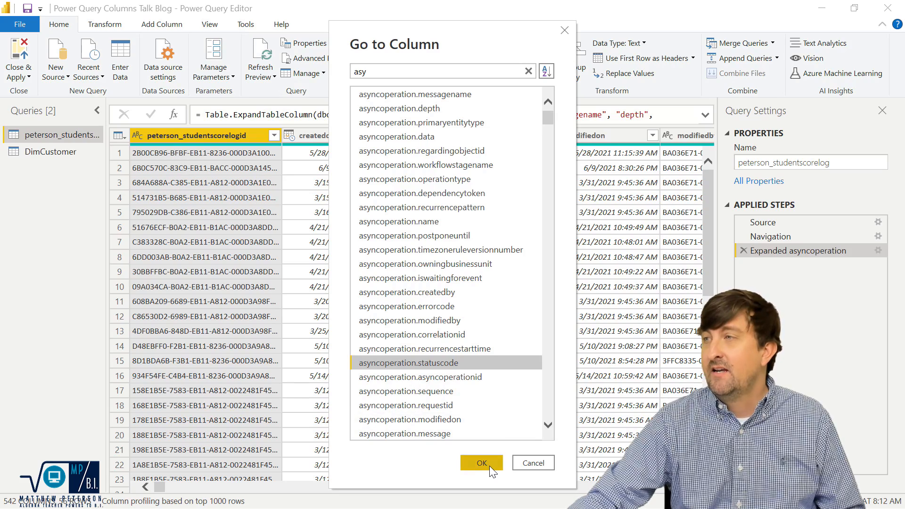
pyautogui.click(481, 462)
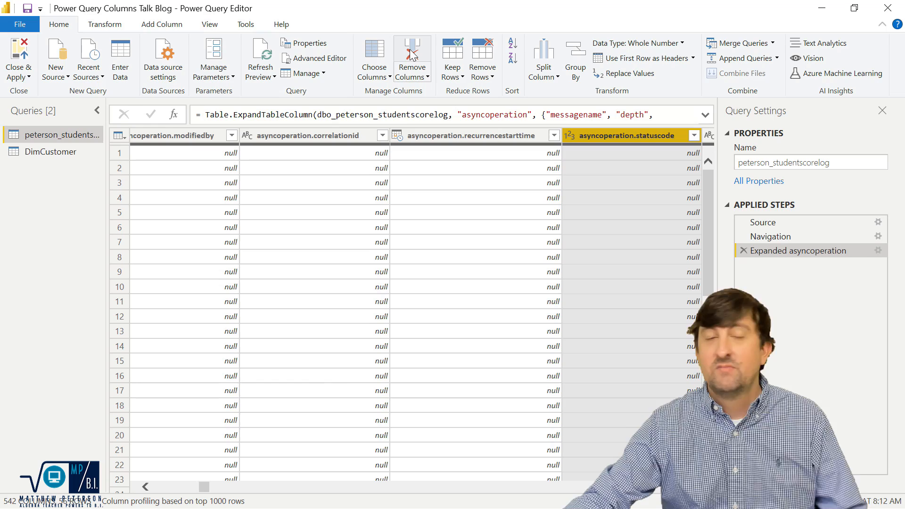
pyautogui.moveTo(412, 58)
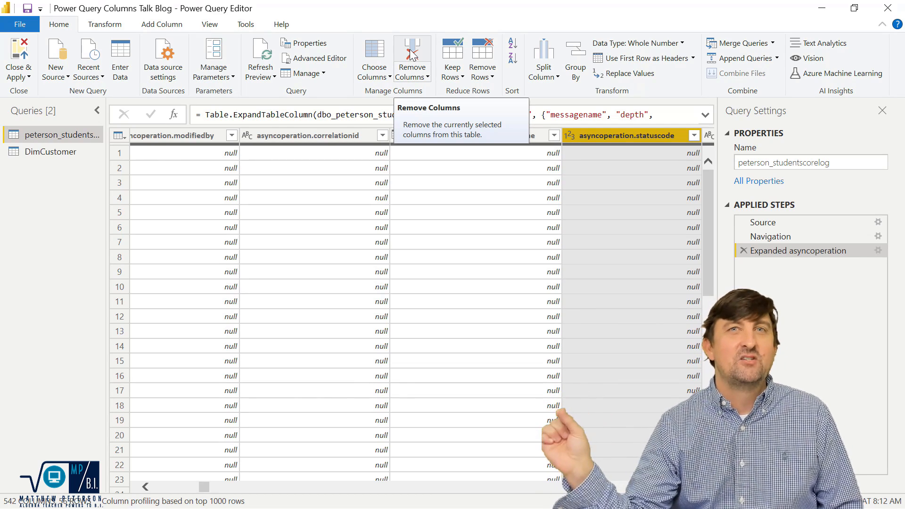
pyautogui.moveTo(456, 63)
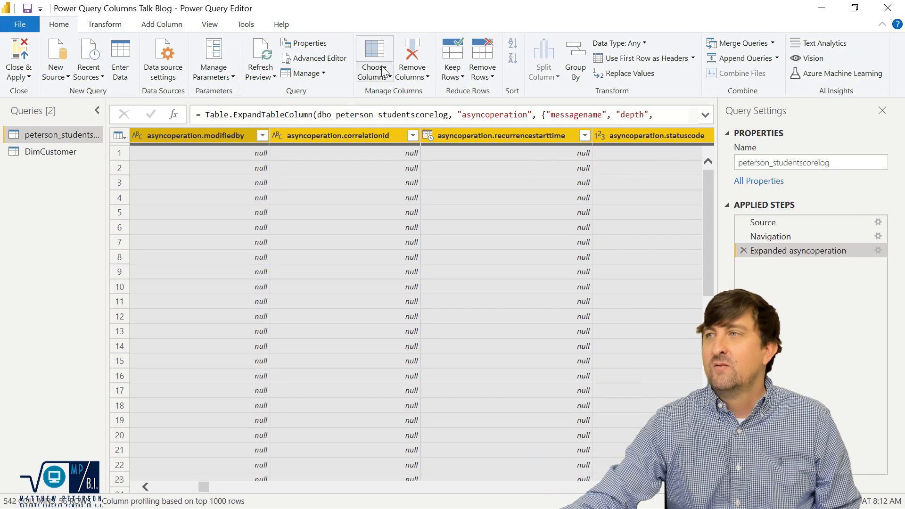
pyautogui.moveTo(514, 72)
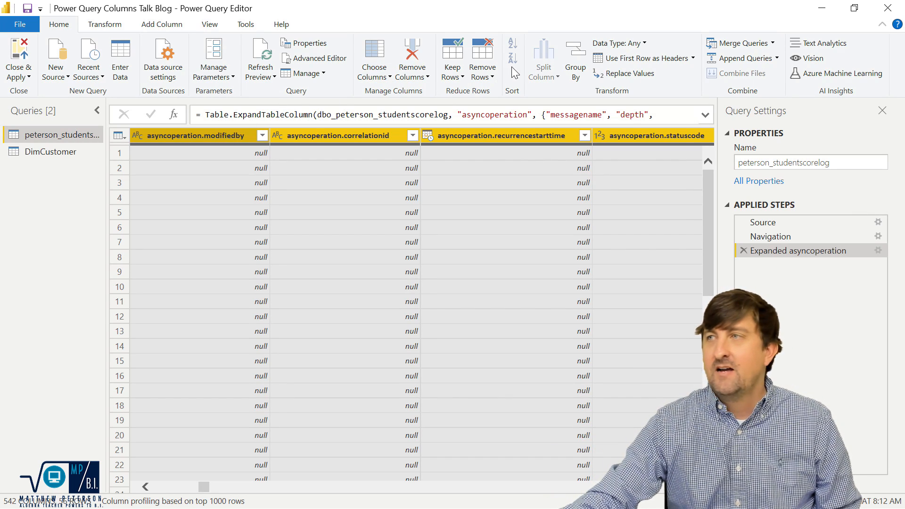
# Step: Remove Other Columns, keeping only the four selected asyncoperation columns
pyautogui.click(412, 58)
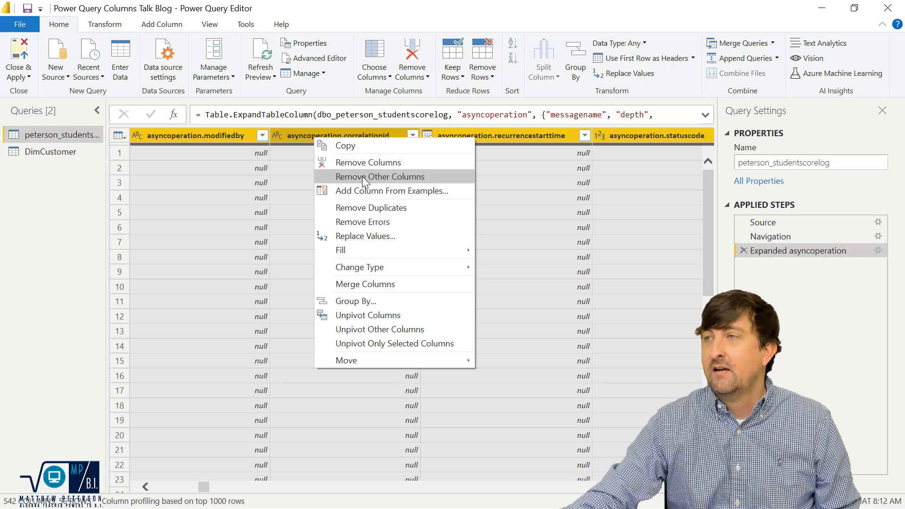
pyautogui.click(380, 176)
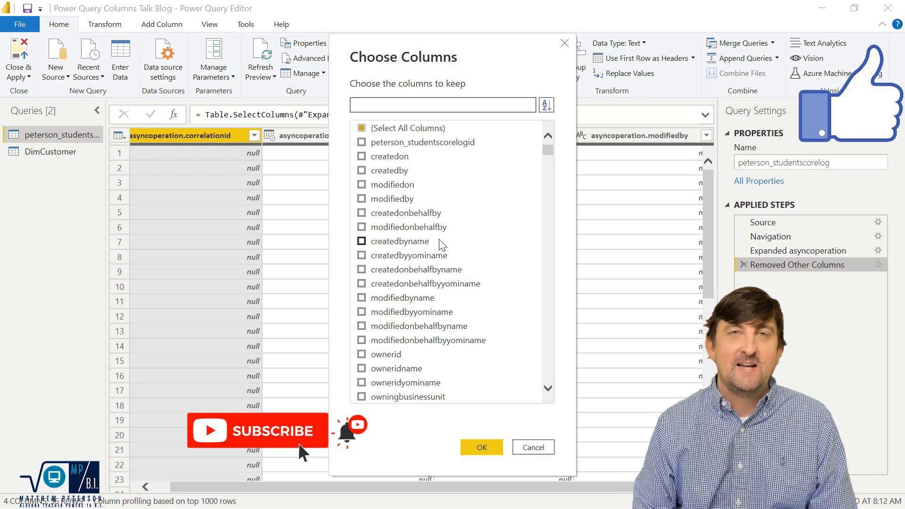
# Step: Reopen the Choose Columns settings of peterson_studentscorelog's Removed Other Columns step via its gear icon
pyautogui.click(442, 104)
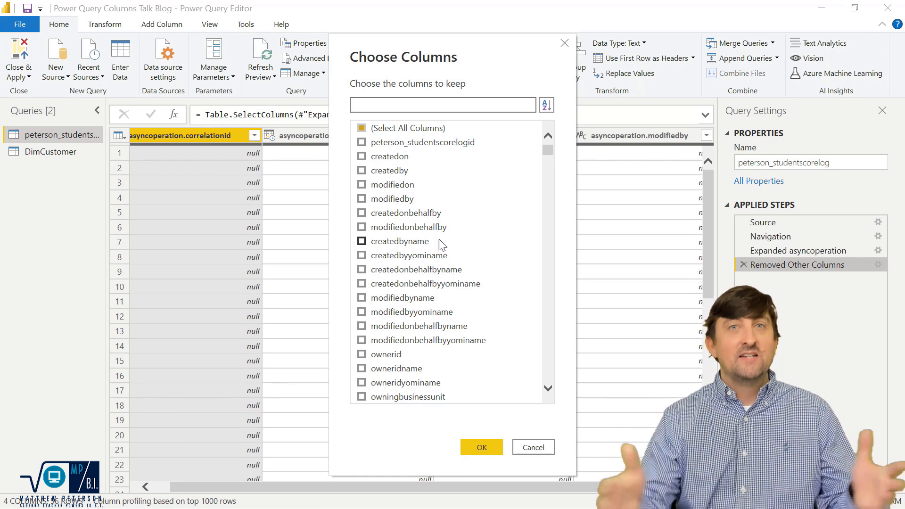
pyautogui.click(443, 104)
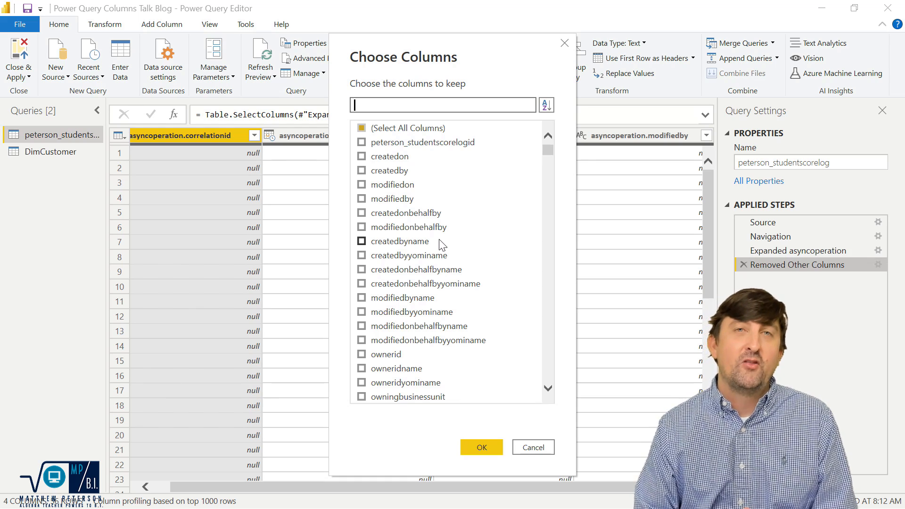